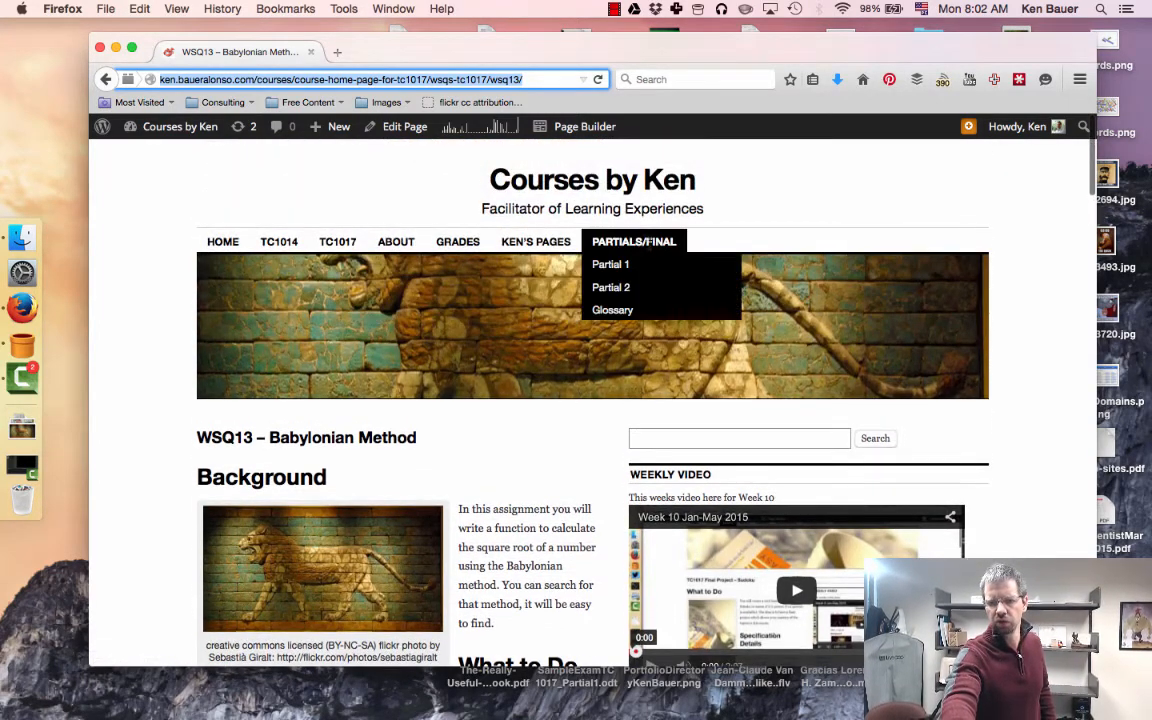
Navigate via the PARTIALS/FINAL menu to the Partial 2 page with its requirements and exam dates.
{"action": "left_click", "coordinate": [612, 288]}
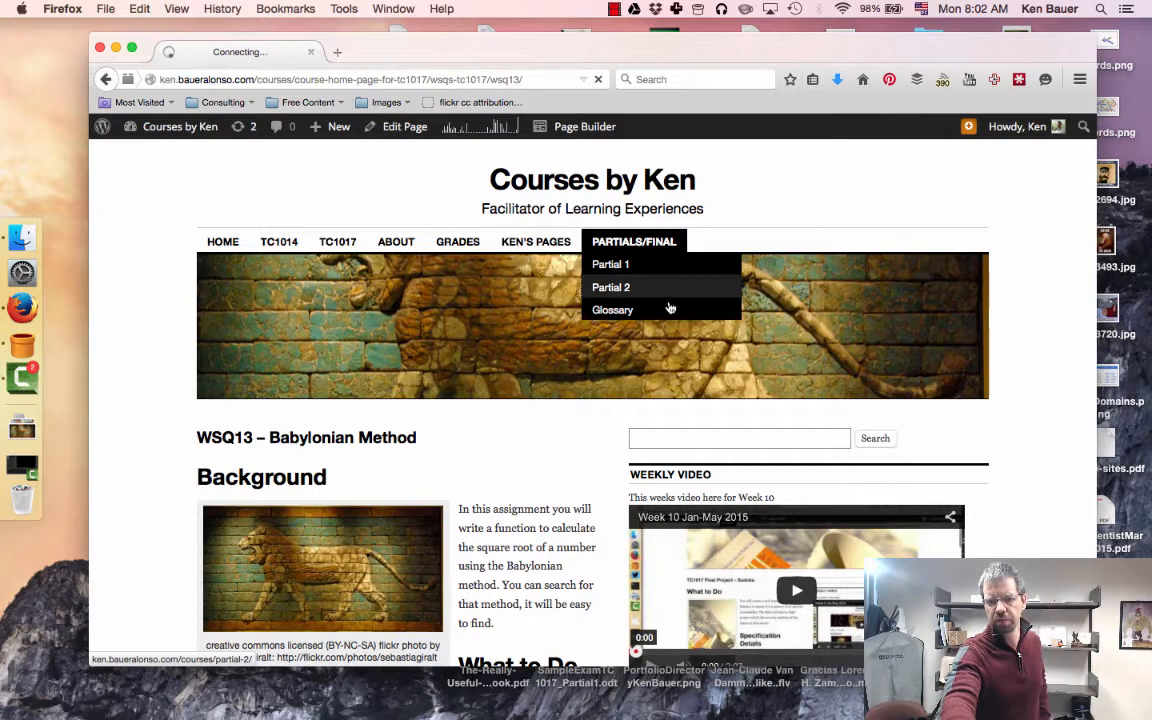
{"action": "left_click", "coordinate": [612, 288]}
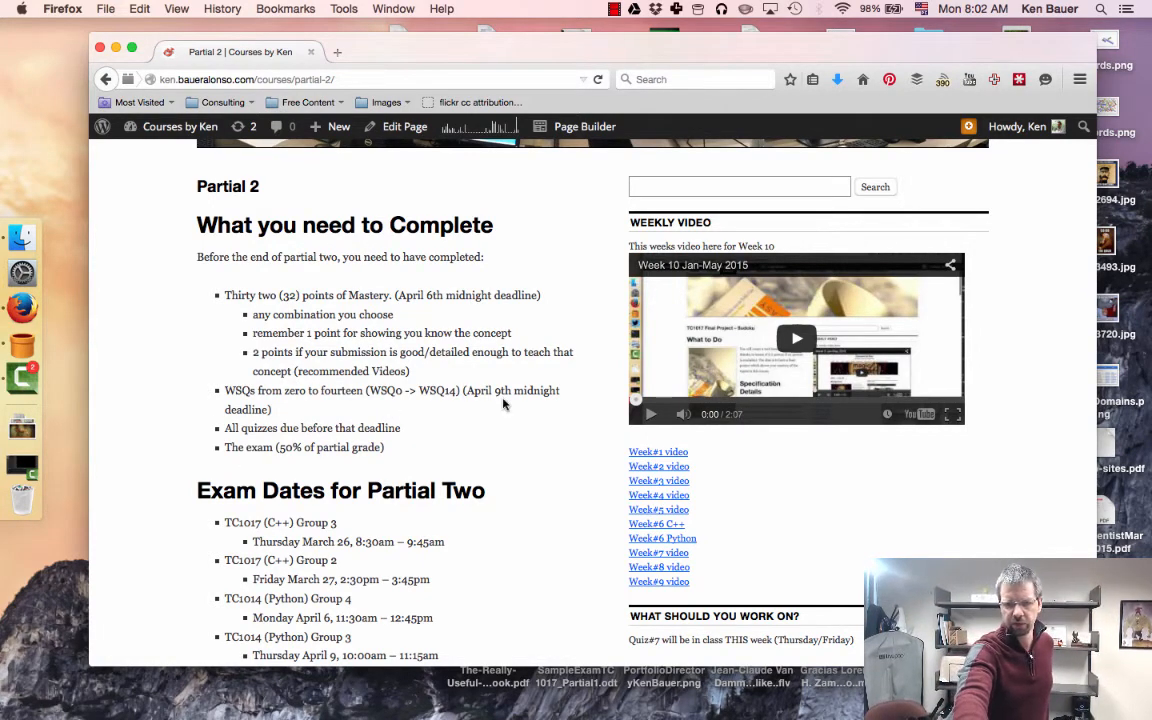
{"action": "mouse_move", "coordinate": [512, 398]}
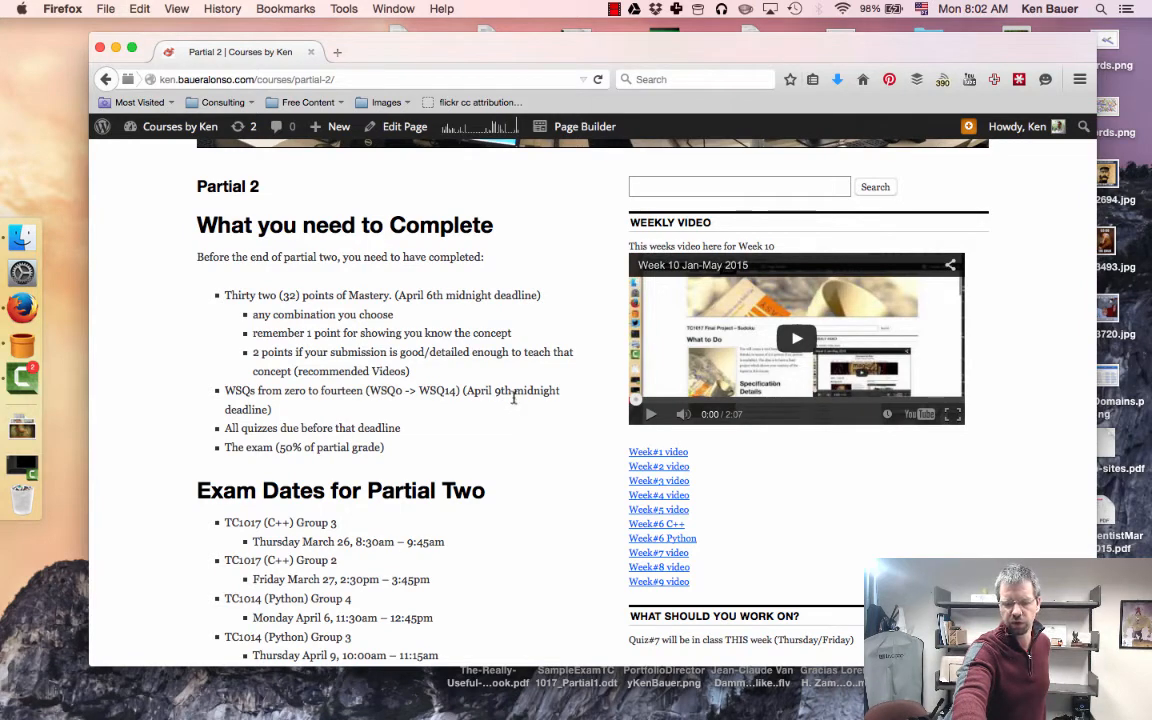
{"action": "mouse_move", "coordinate": [508, 404]}
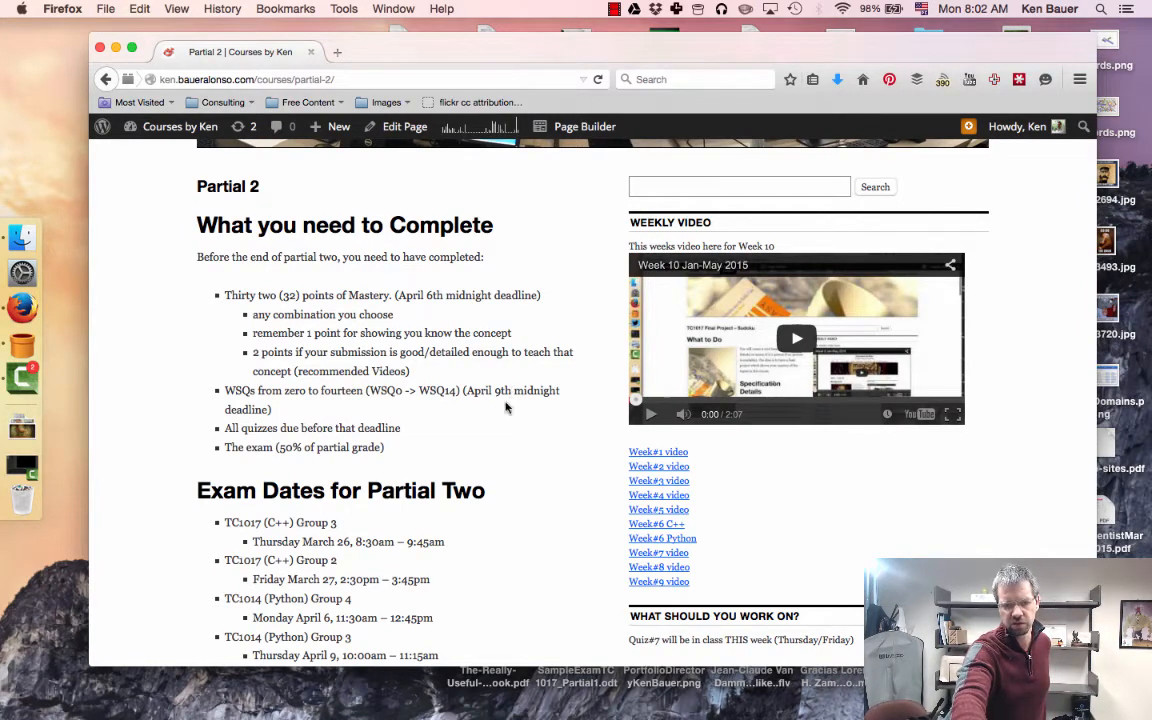
{"action": "mouse_move", "coordinate": [476, 412]}
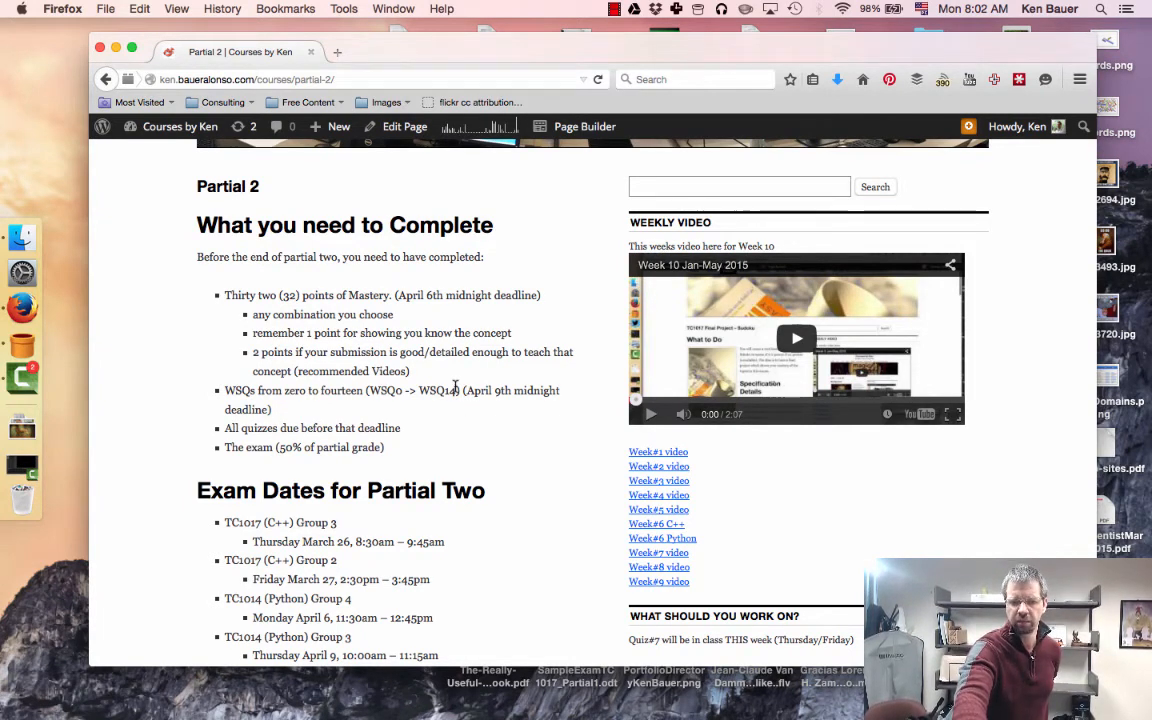
{"action": "scroll", "scroll_direction": "down", "scroll_amount": 3}
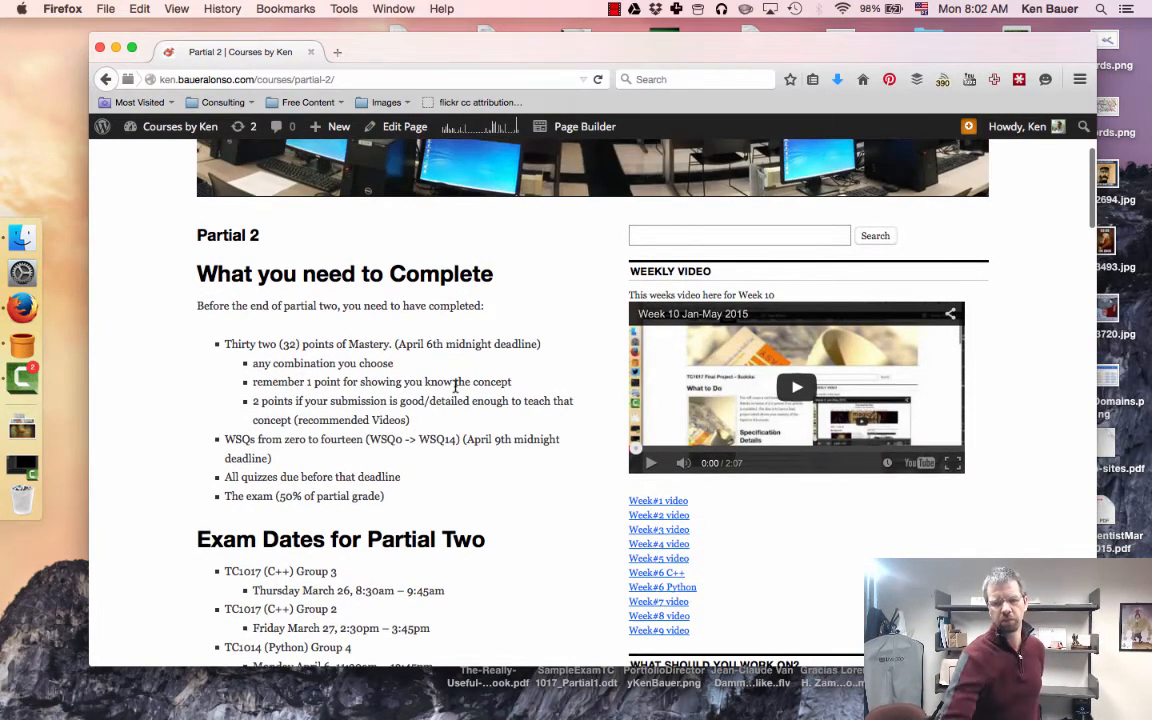